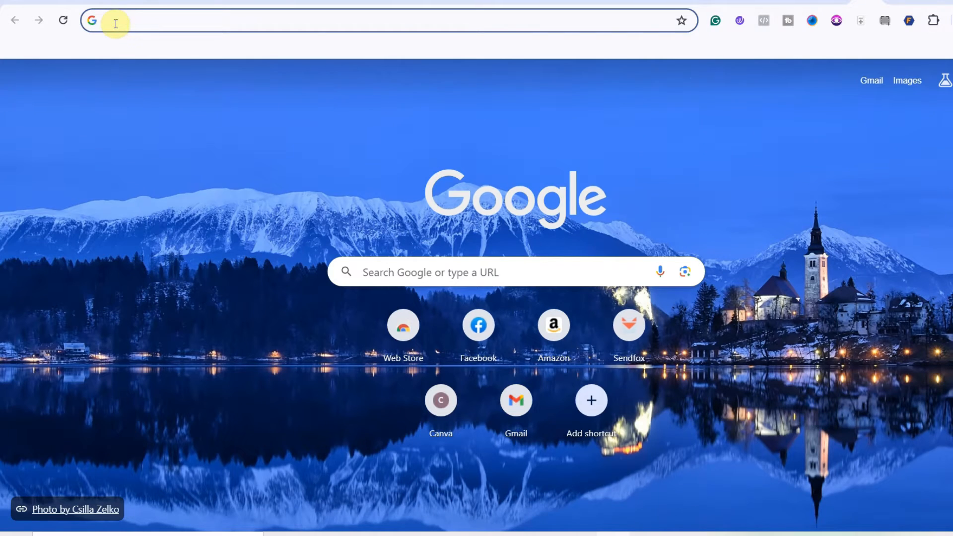
- Navigate to photopea.com and load the coloring page of the girl writing at her desk
type("photopea.com")
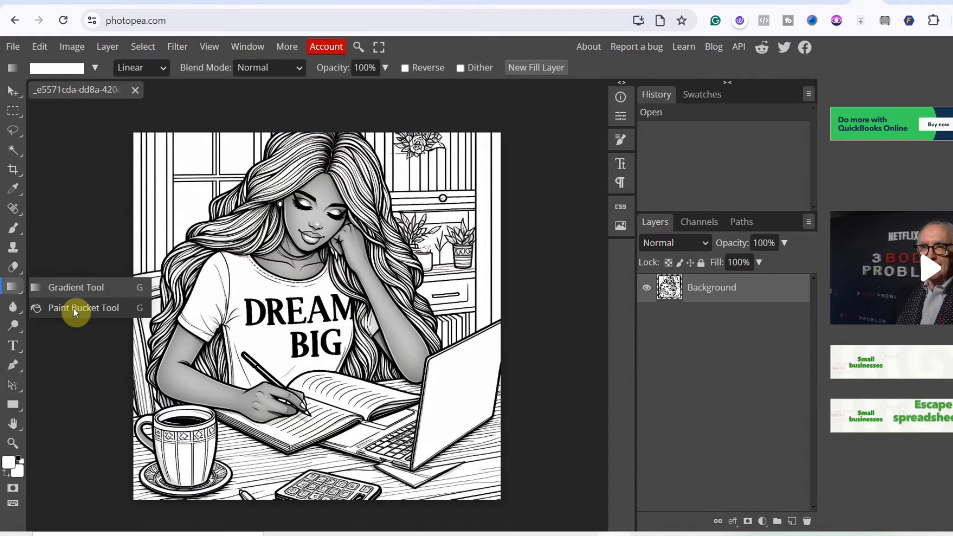
- Choose the Paint Bucket with foreground colour #ffffff and zoom in on the drawing
left_click(82, 308)
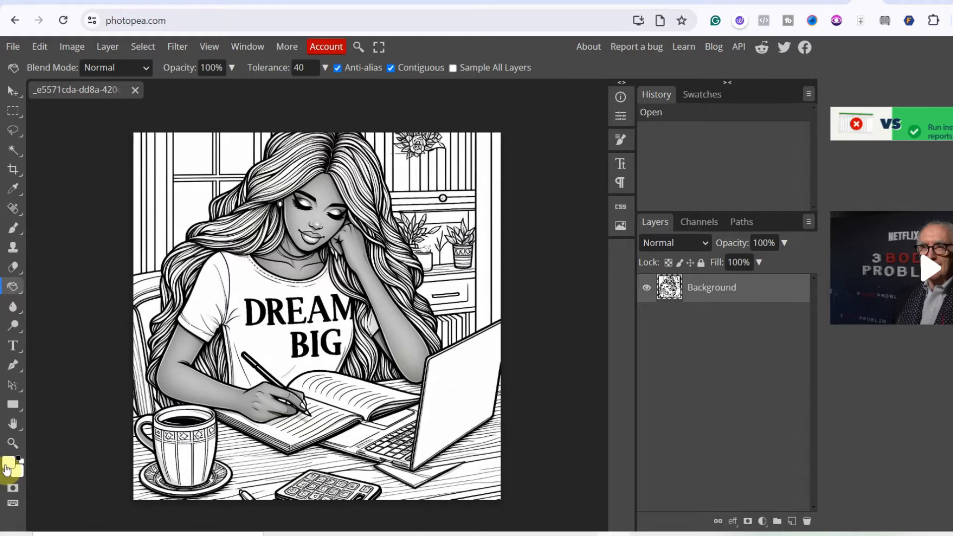
mouse_move(79, 418)
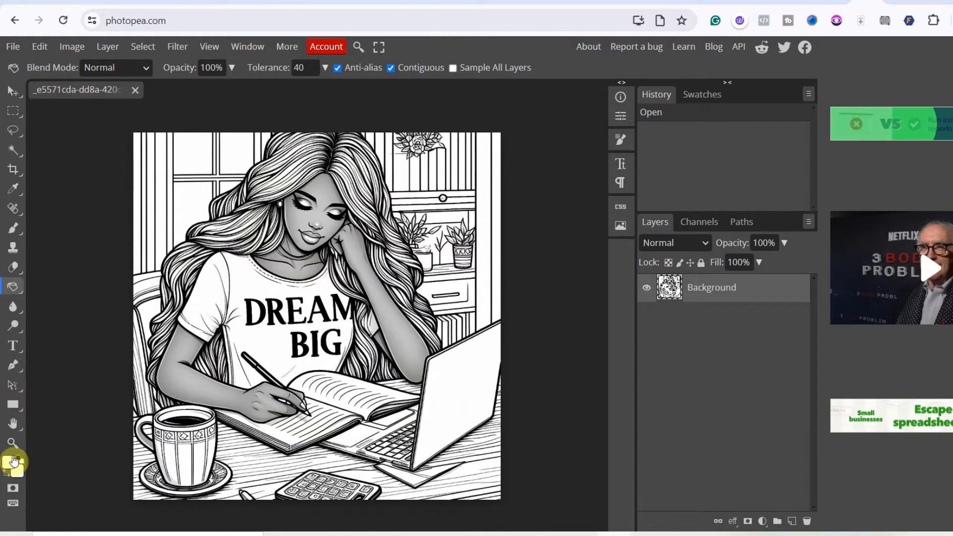
left_click(9, 462)
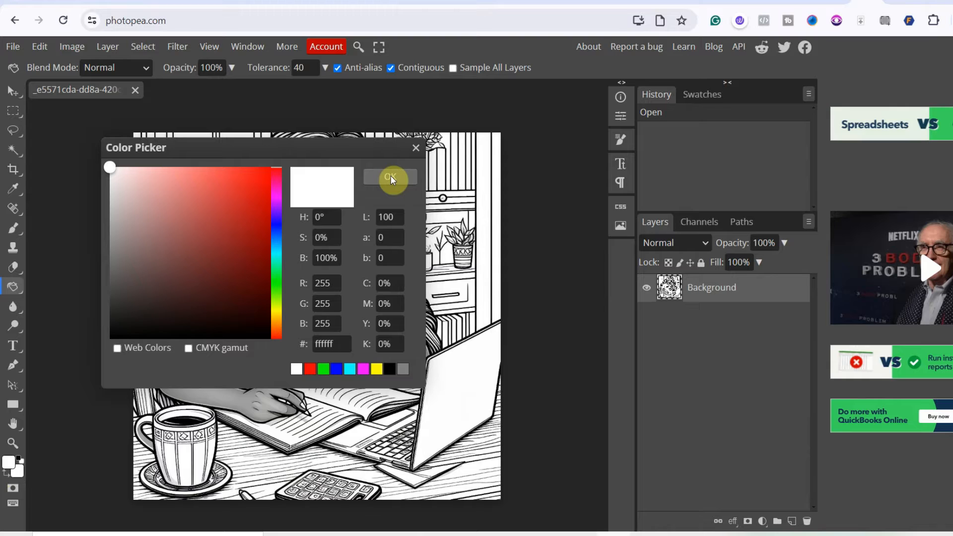
left_click(208, 46)
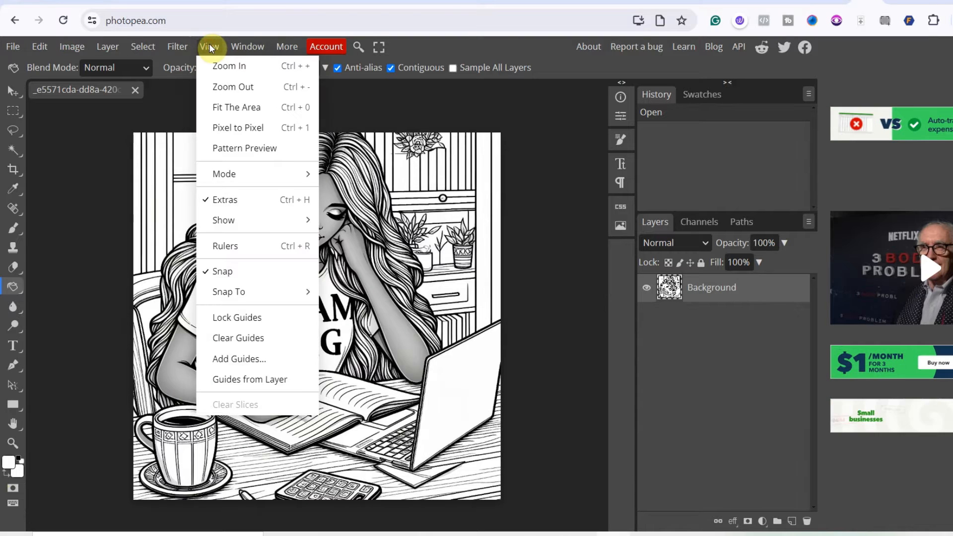
mouse_move(230, 66)
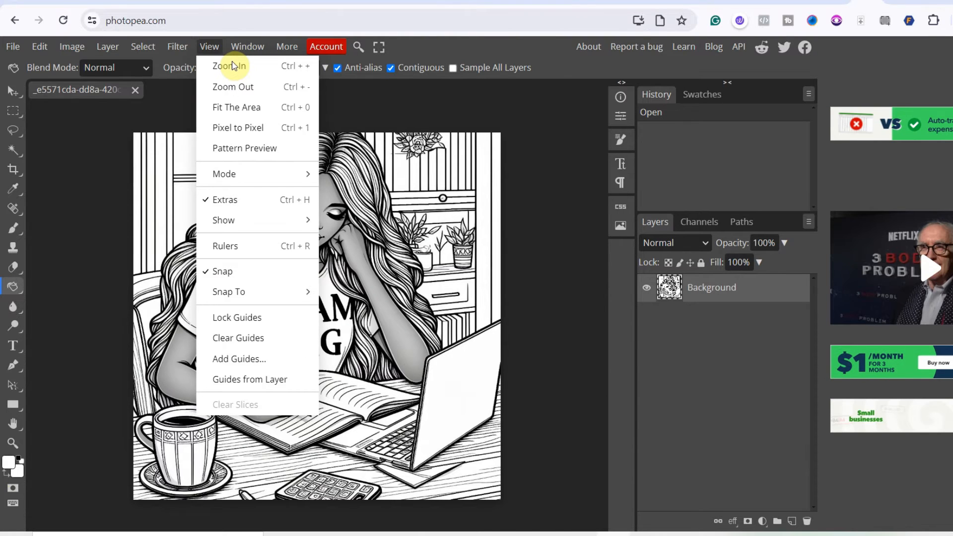
left_click(229, 65)
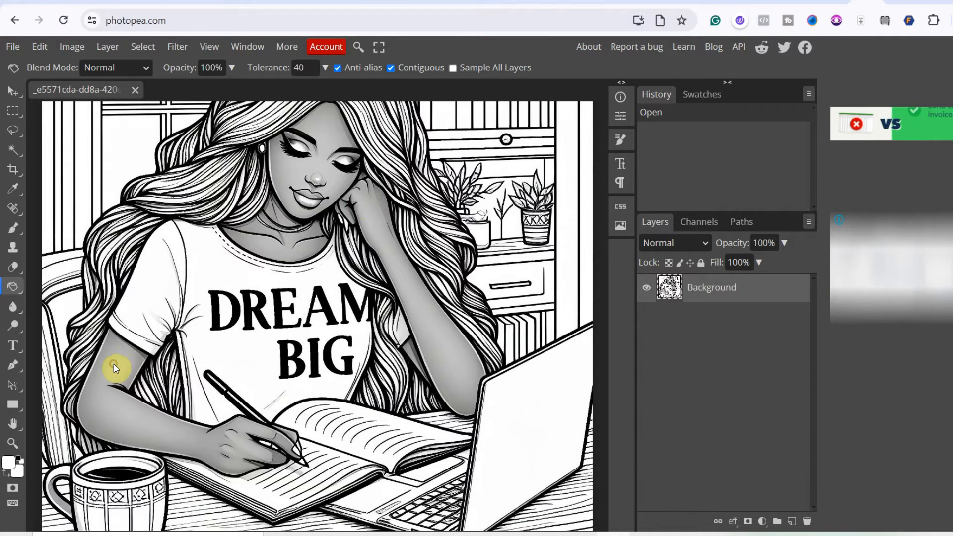
- Bucket-fill the gray shading on the arms, hand, face and a small leftover spot with white
left_click(116, 368)
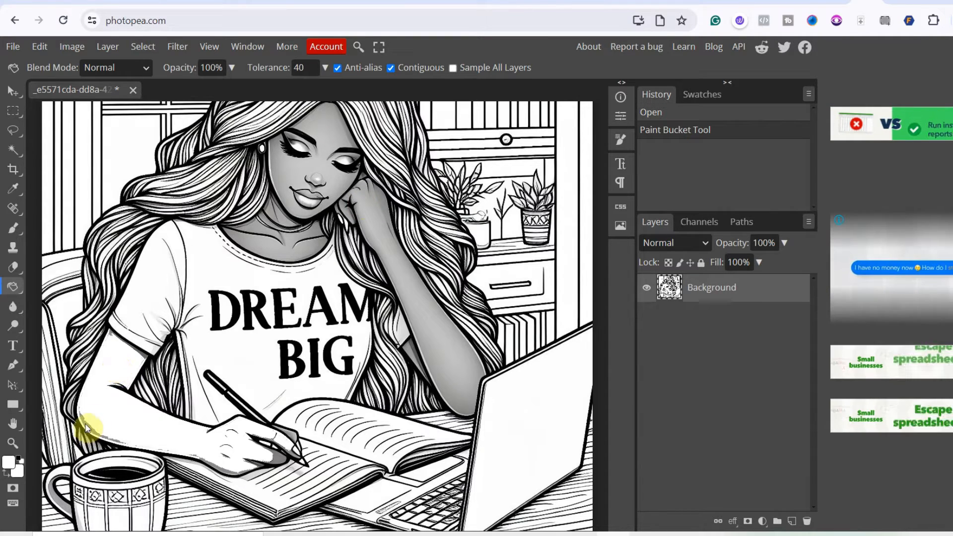
mouse_move(274, 458)
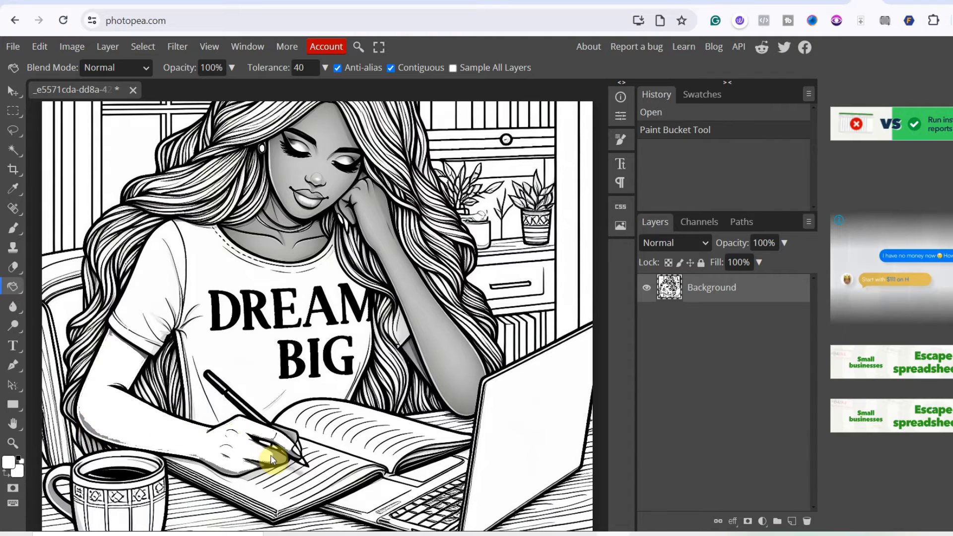
left_click(286, 459)
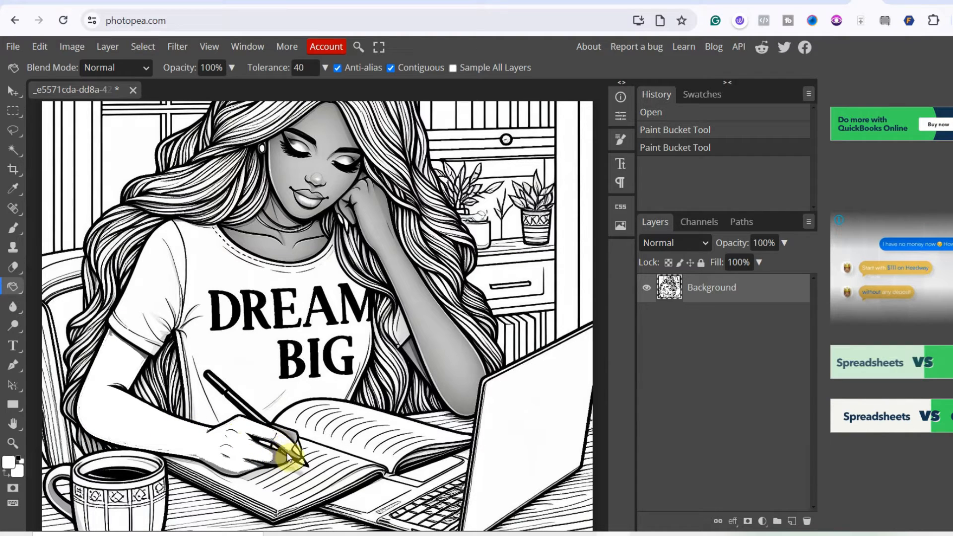
left_click(237, 474)
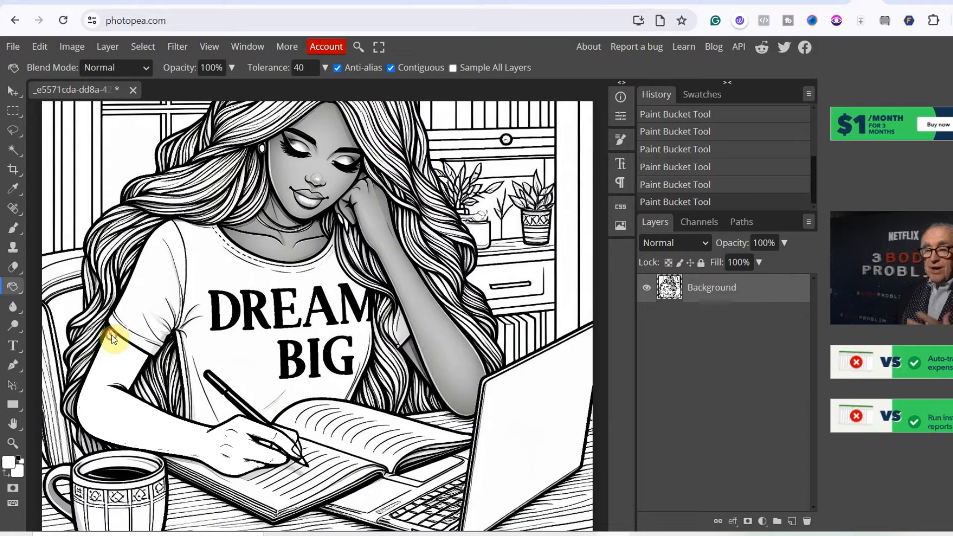
mouse_move(319, 249)
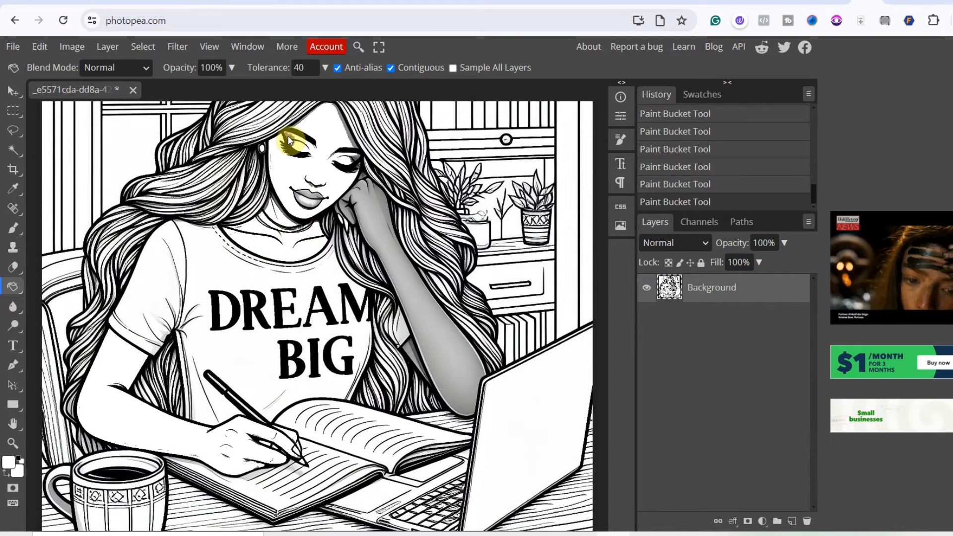
left_click(350, 140)
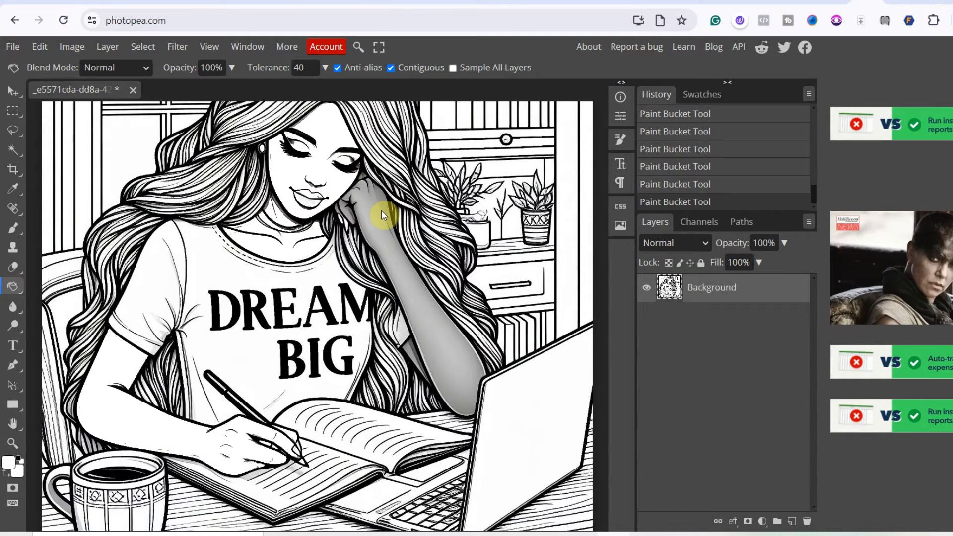
left_click(376, 216)
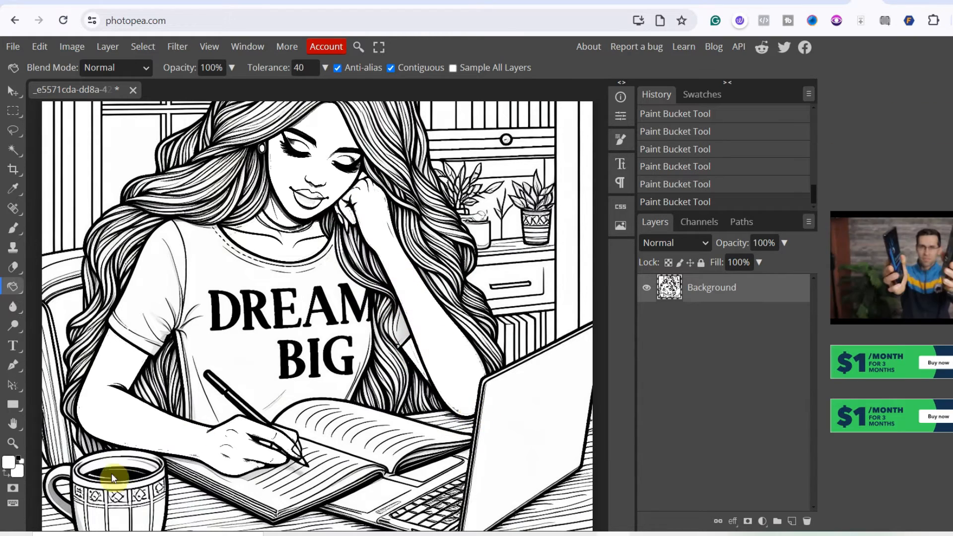
mouse_move(407, 341)
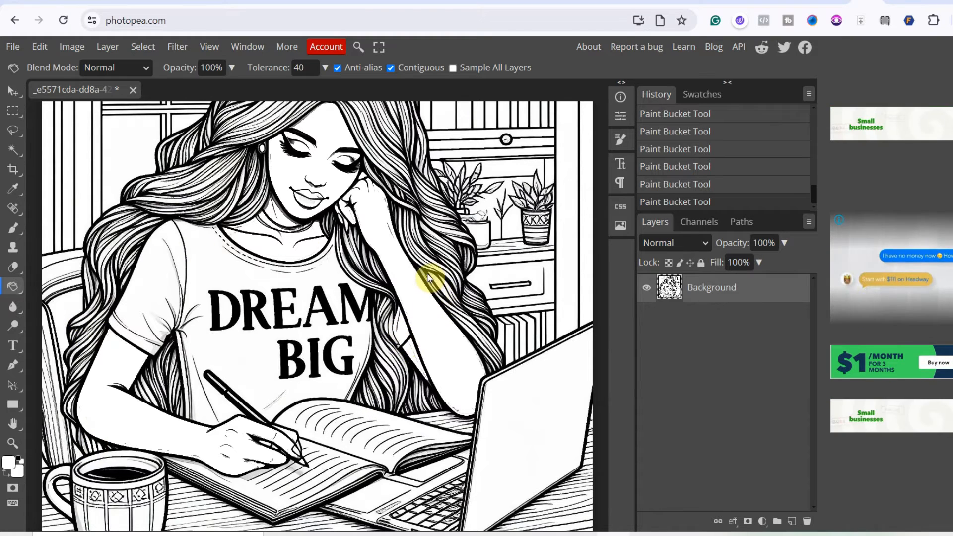
mouse_move(370, 328)
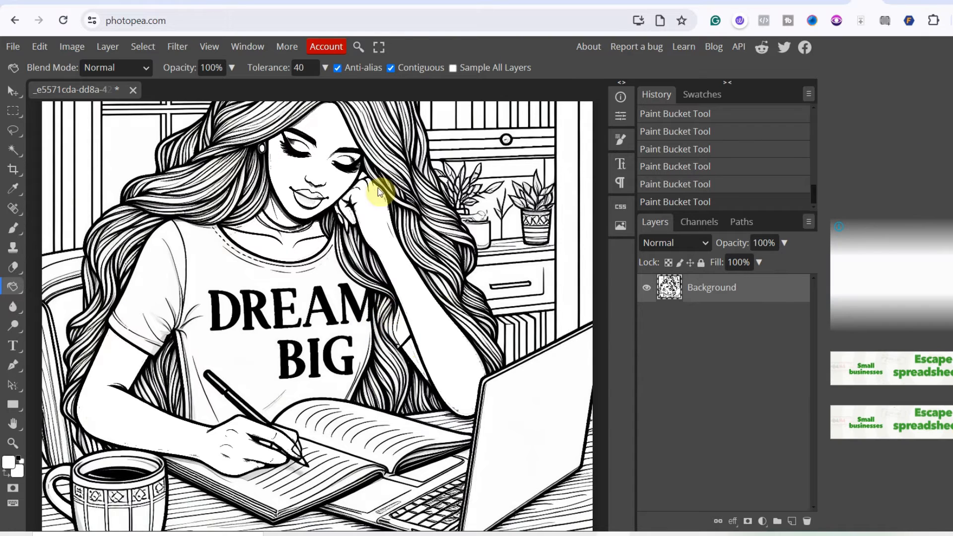
left_click(209, 46)
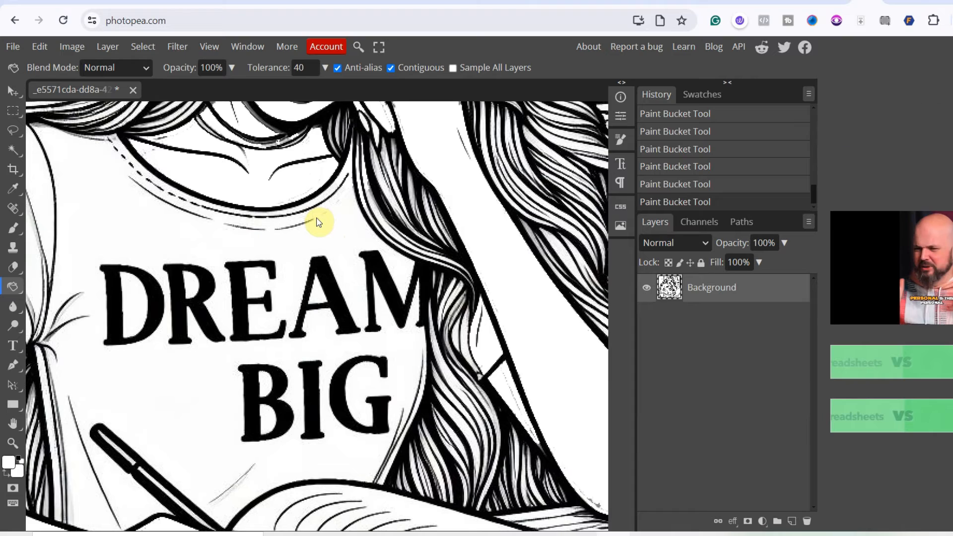
mouse_move(264, 200)
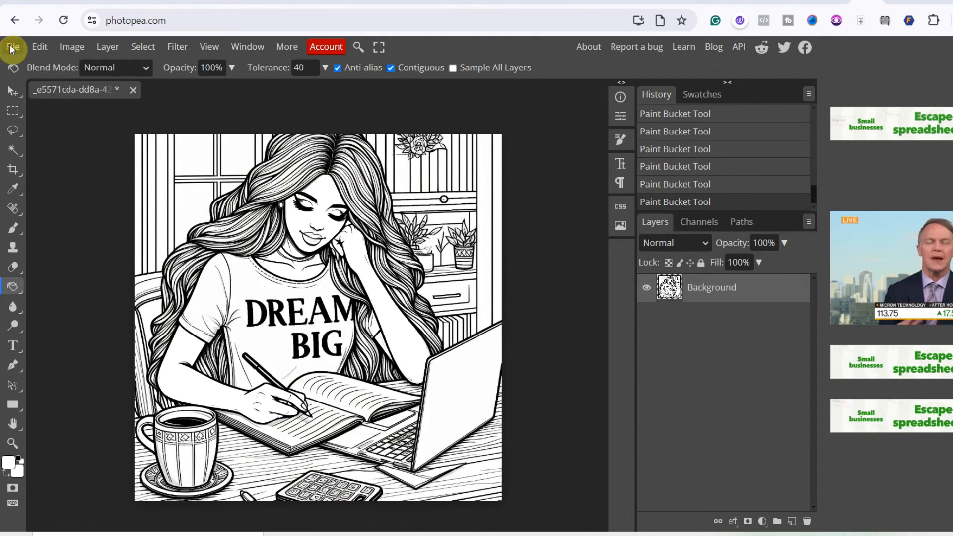
- Start a PNG export via File > Export as, reaching the Save for web dialog at 1024×1024
left_click(12, 46)
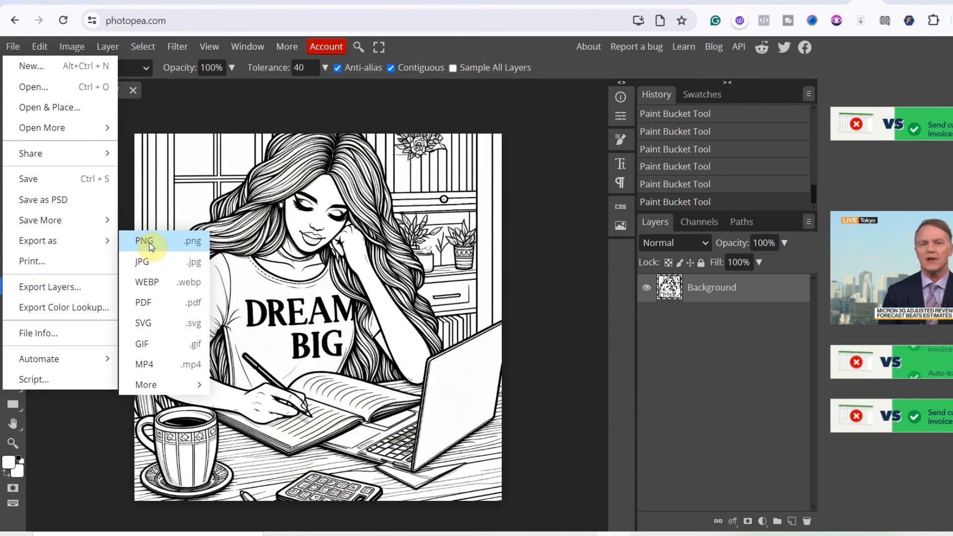
left_click(144, 241)
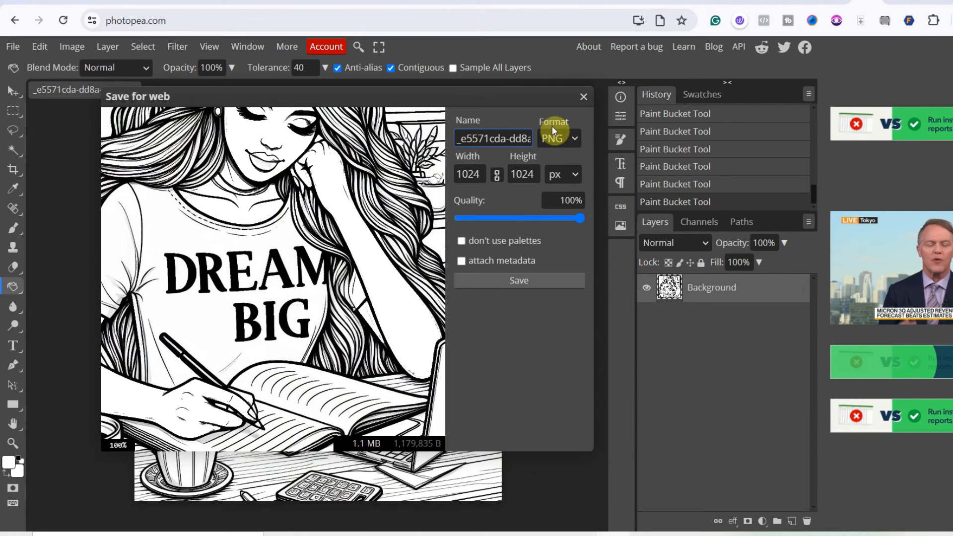